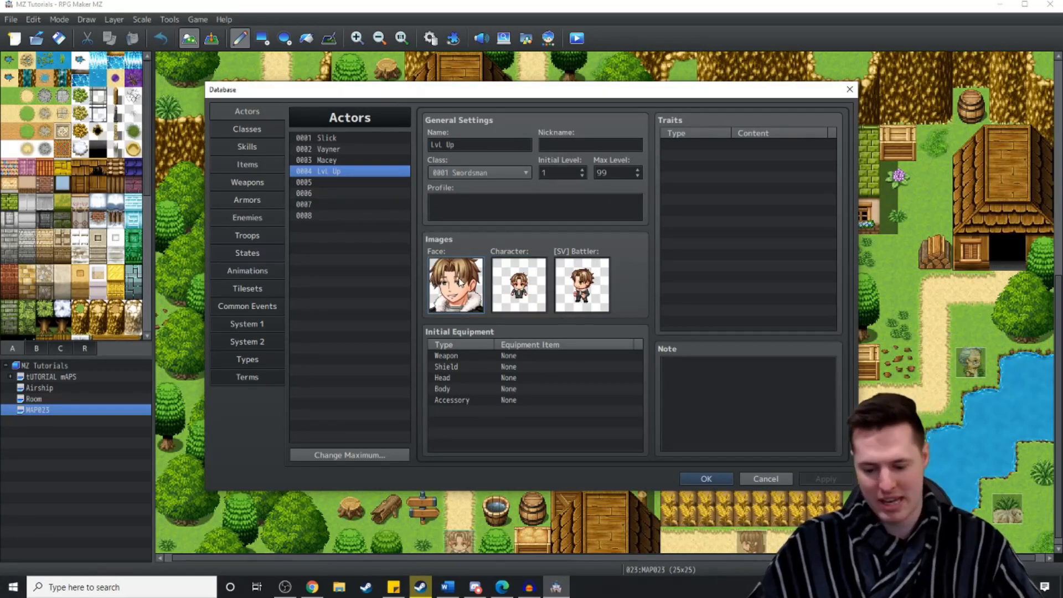
mouse_move(565, 293)
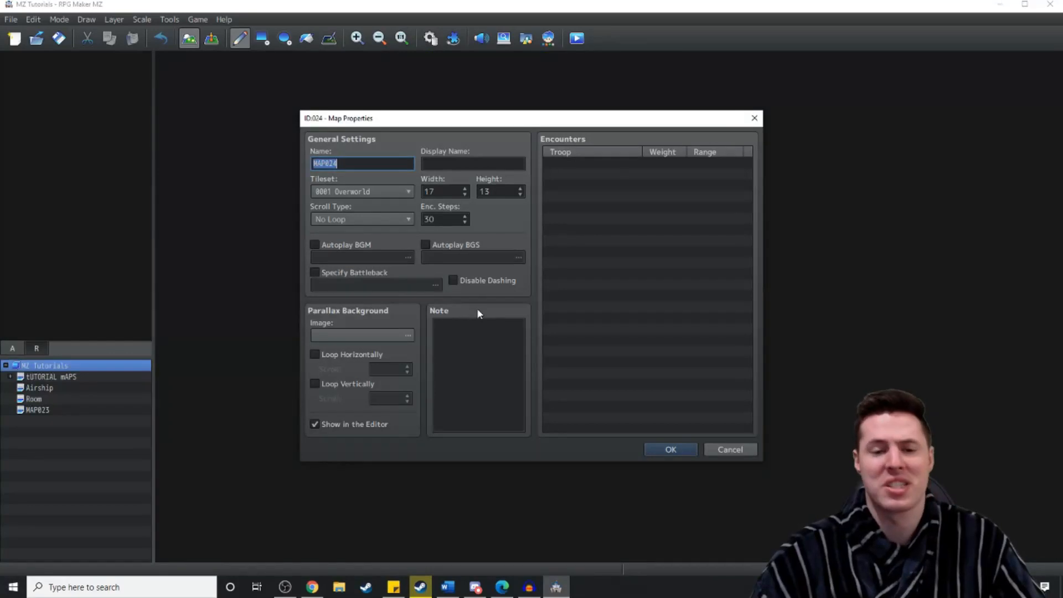
Confirm the new 17×13 map 'Starting Aera' and pick a tile for the opening event.
click(668, 450)
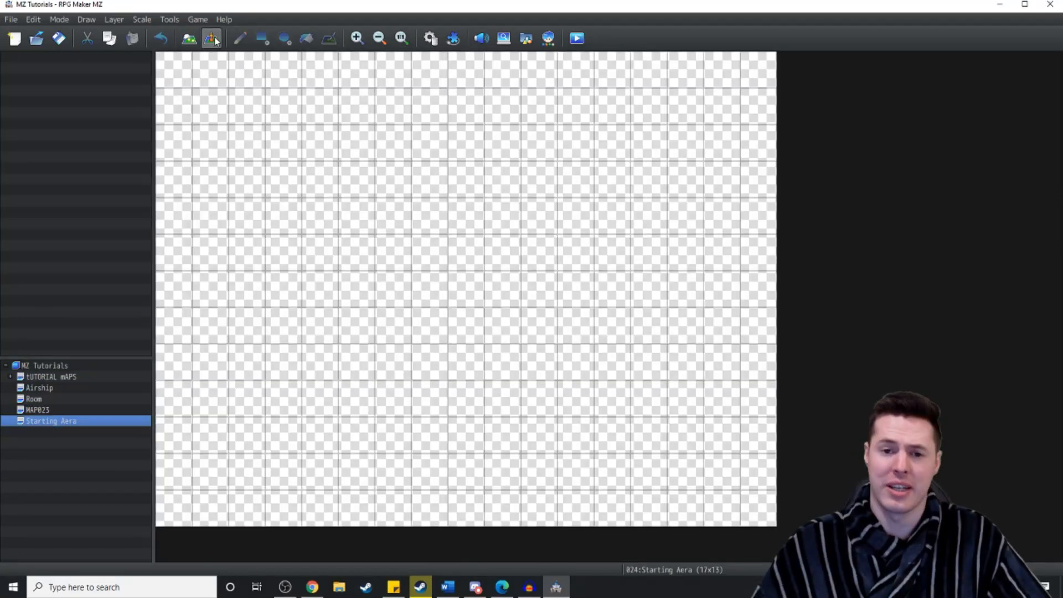
right_click(466, 324)
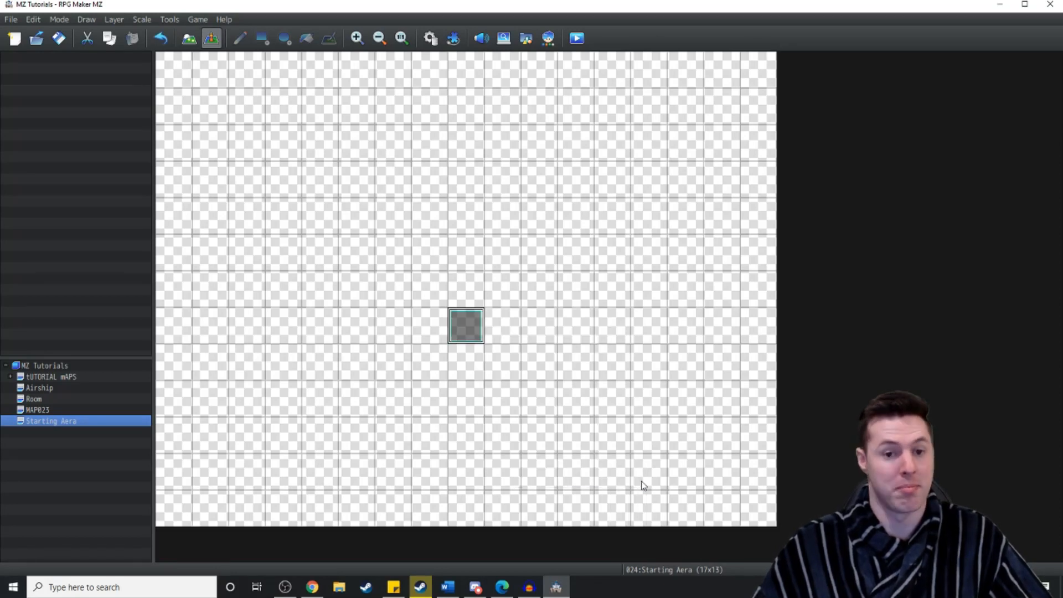
Create an autorun event showing the text 'Are you a boy, or a girl?'.
double_click(466, 325)
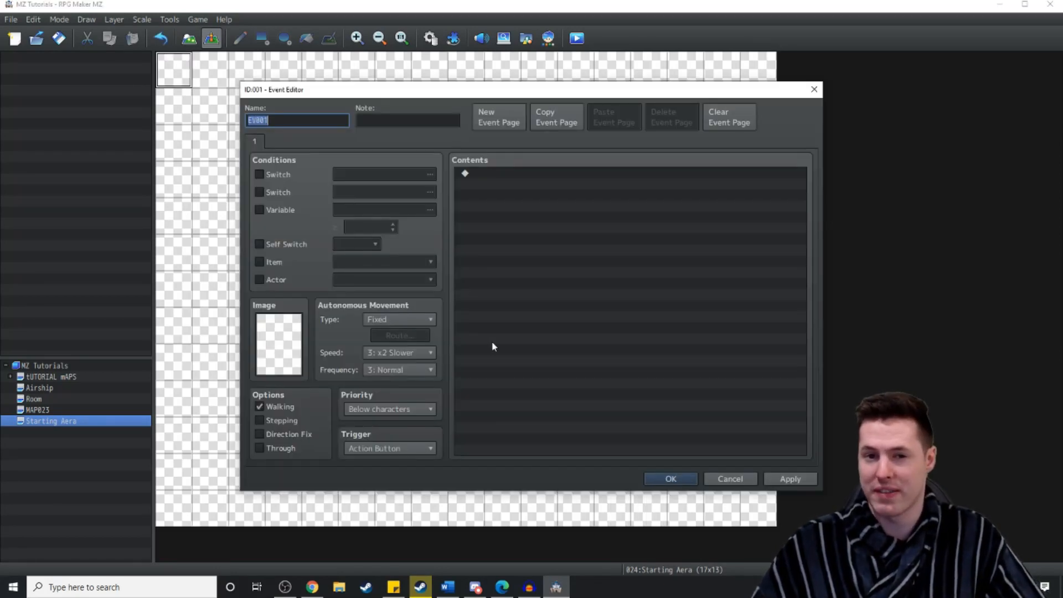
click(389, 448)
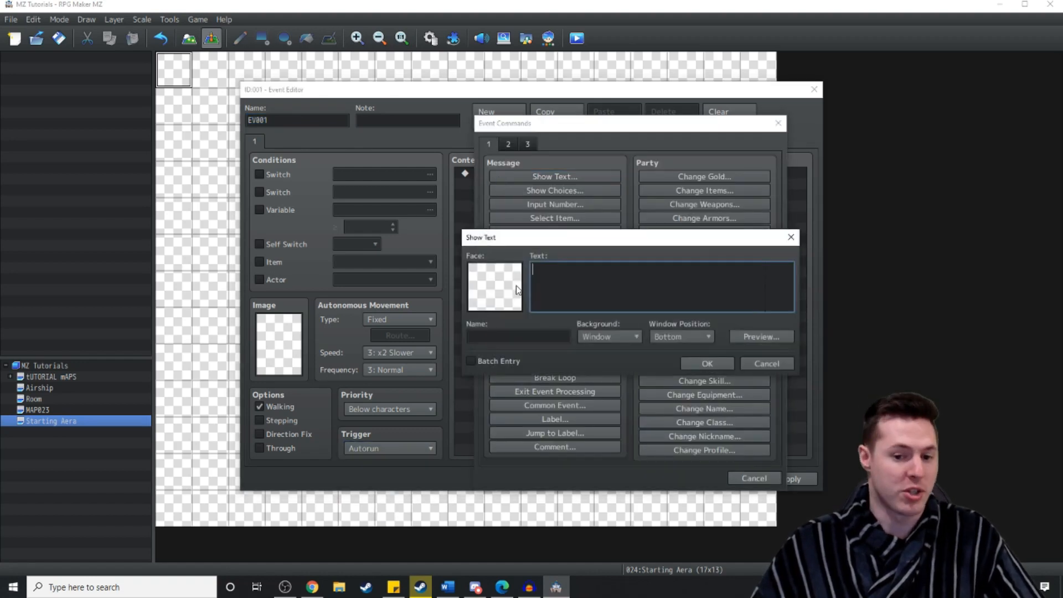
text(Are you a boy, or a girl?)
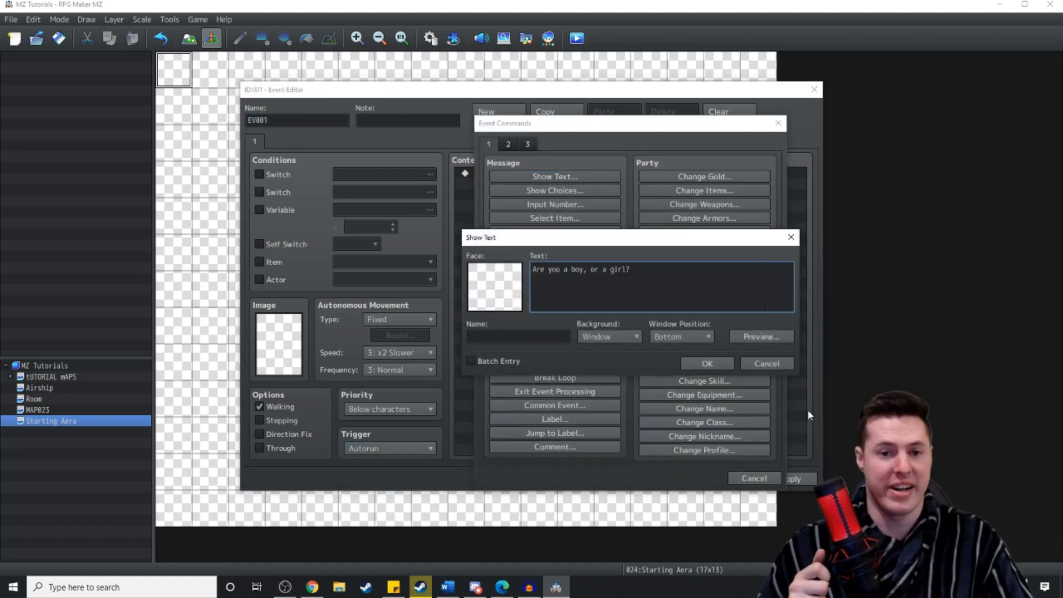
click(708, 363)
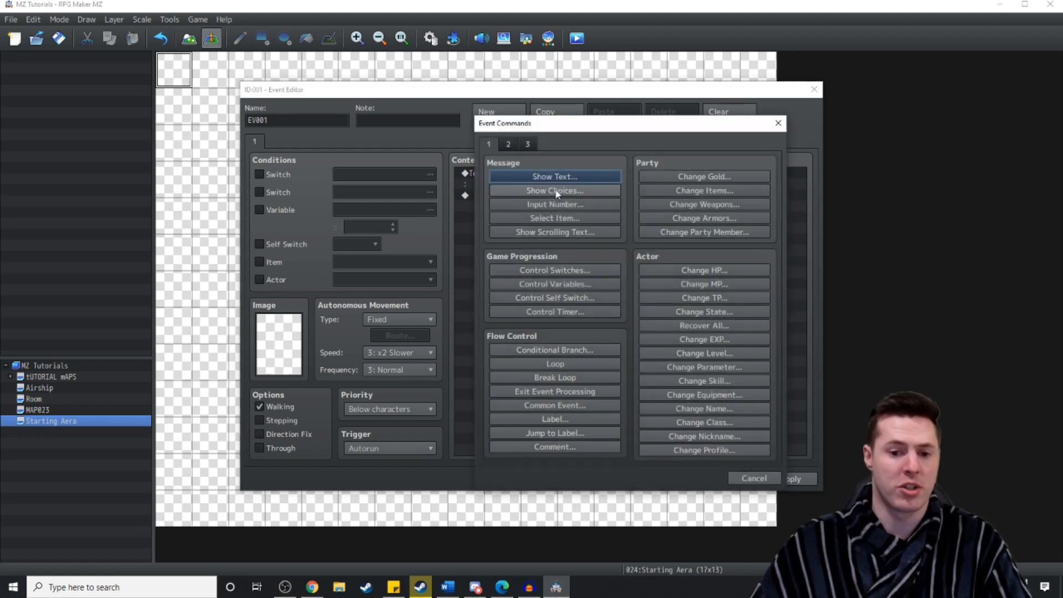
Add a Show Choices prompt with Boy and Girl options and set its cancel behaviour.
click(555, 190)
text(Girl)
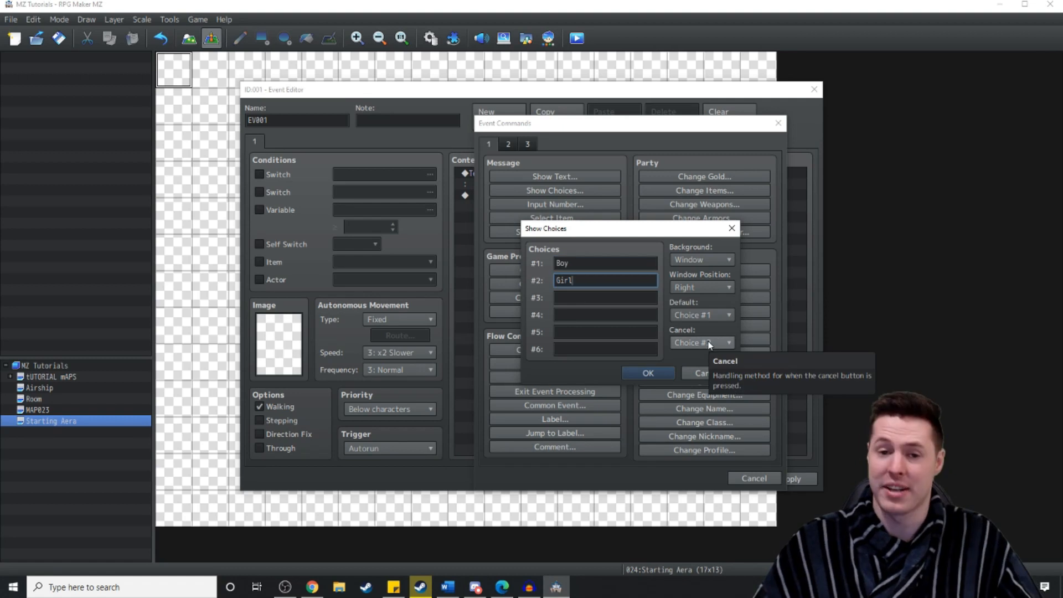
click(702, 342)
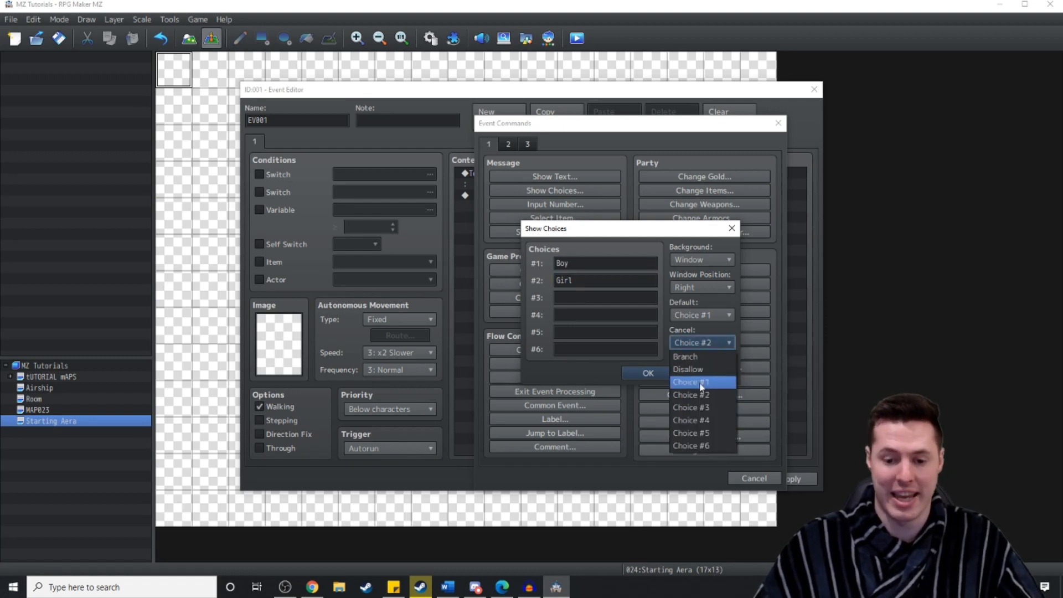
click(646, 373)
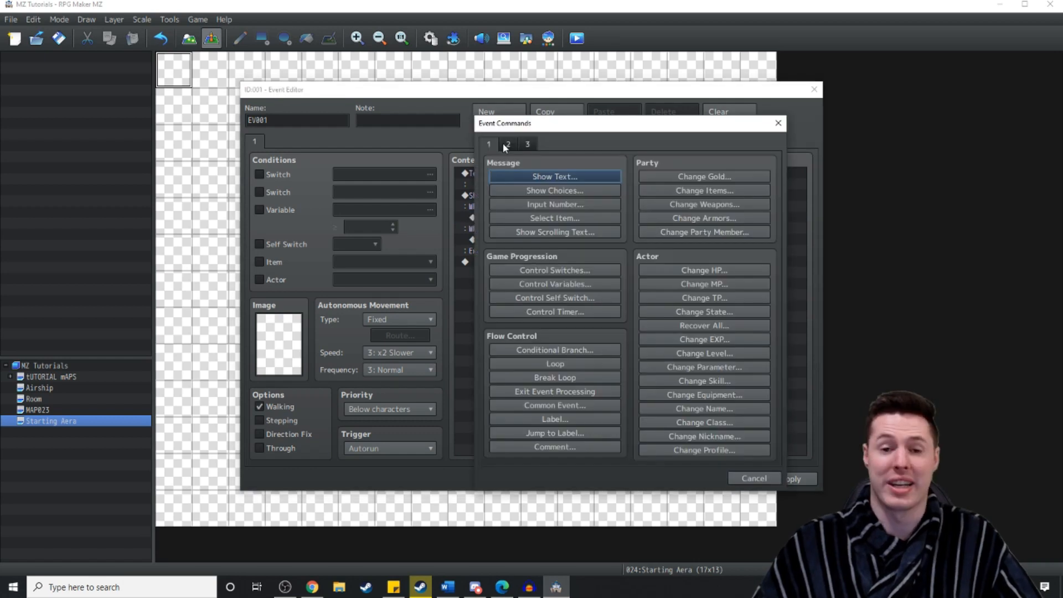
Under the Boy choice, change Lvl Up's actor images.
click(527, 144)
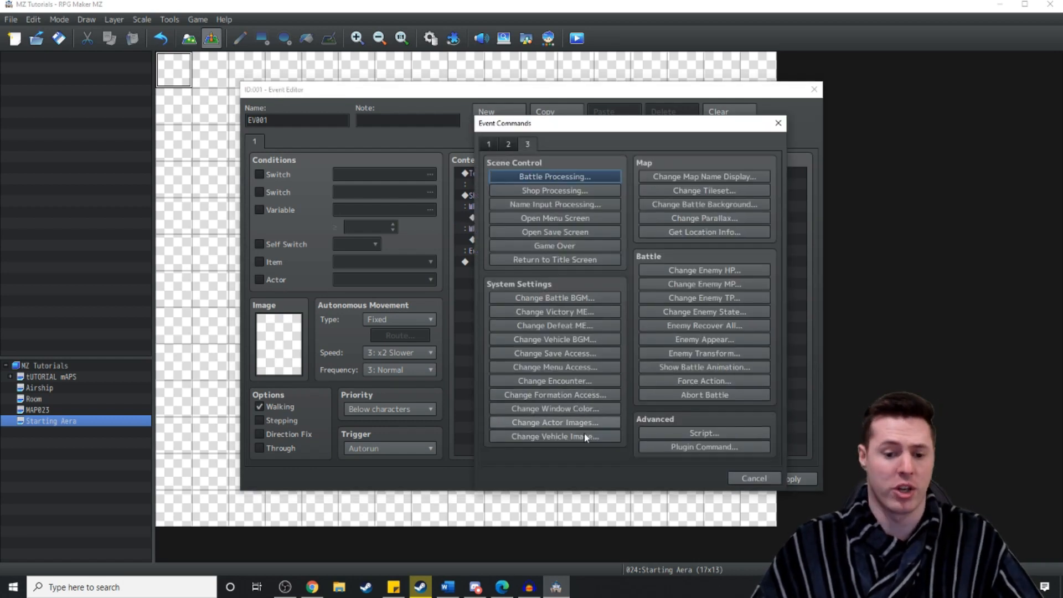
click(552, 422)
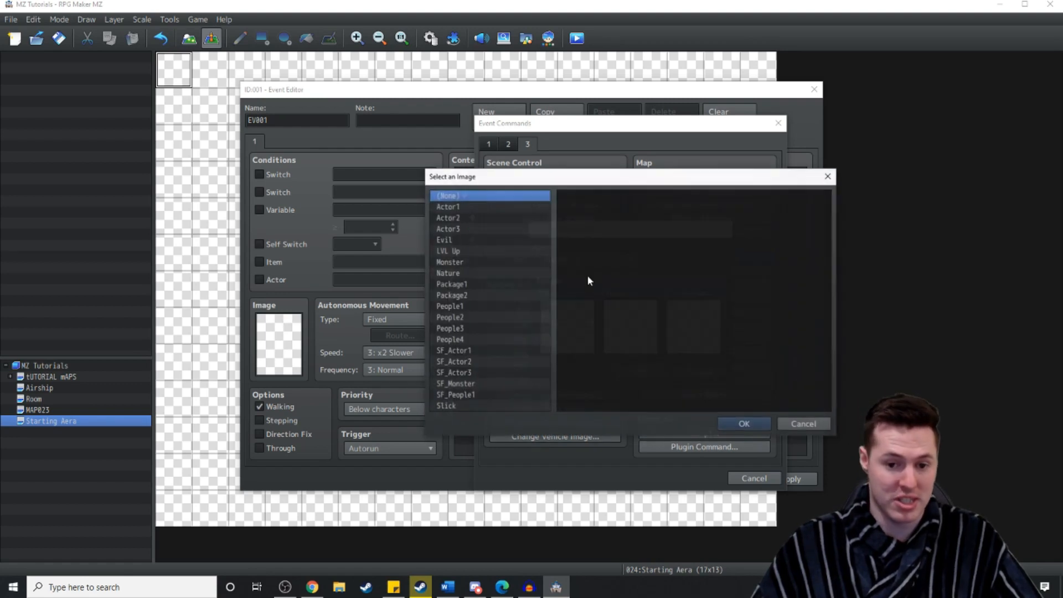
click(742, 423)
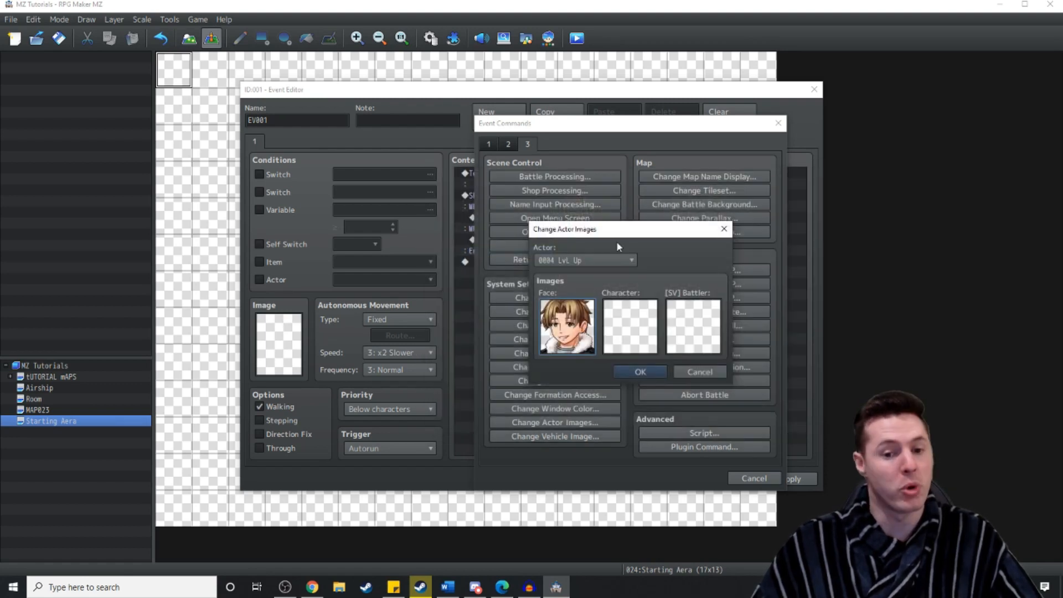
click(566, 327)
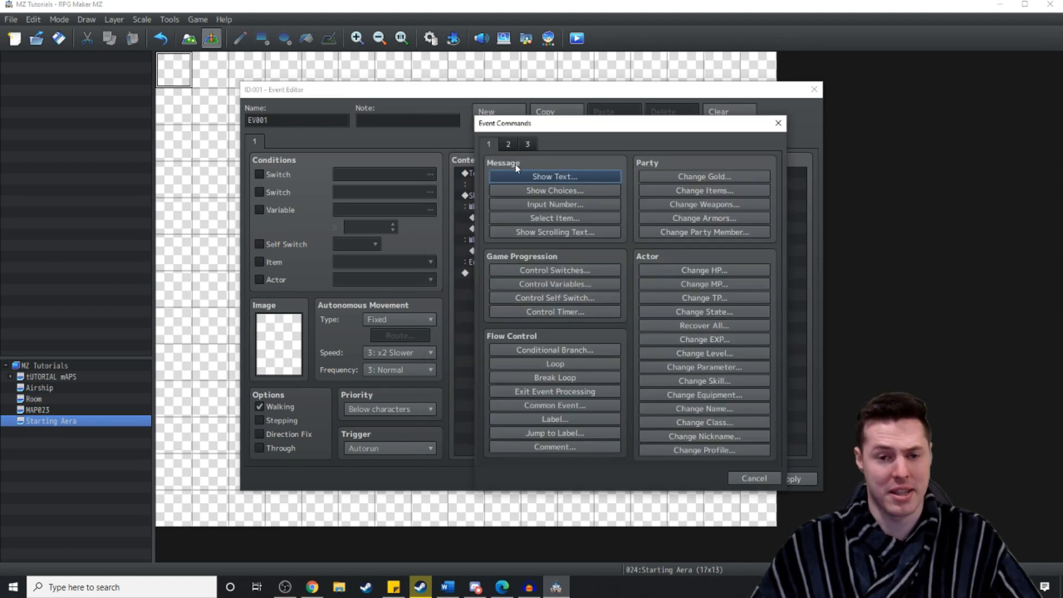
Add the message 'Interesting, And what is your name!' after the image change.
click(553, 176)
text(Interesting, And what is your name!)
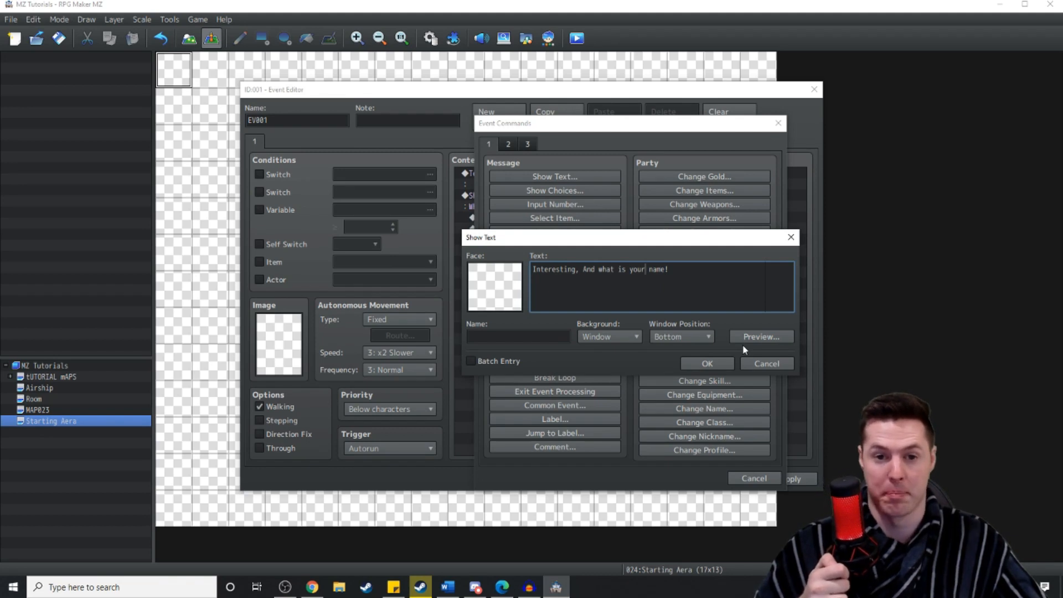
click(527, 144)
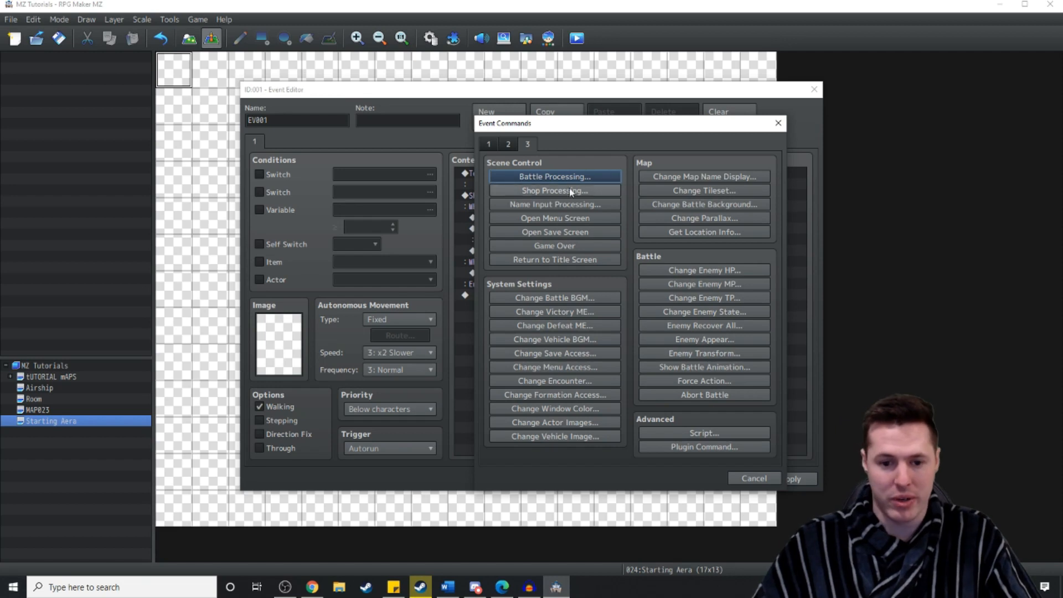
Add Name Input Processing for actor 0004 Lvl Up with 8 maximum characters.
click(554, 203)
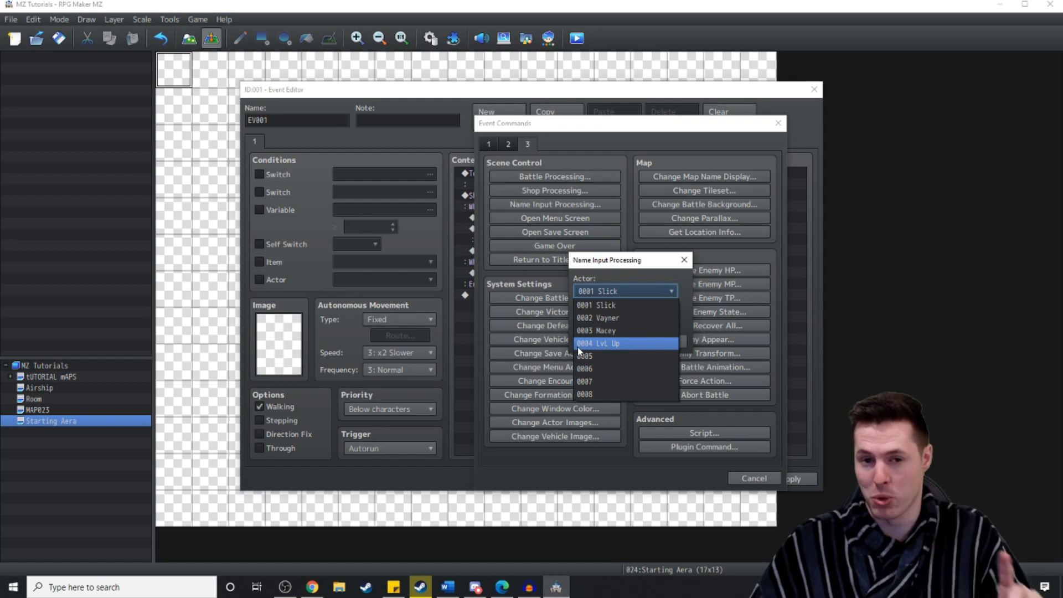
click(599, 343)
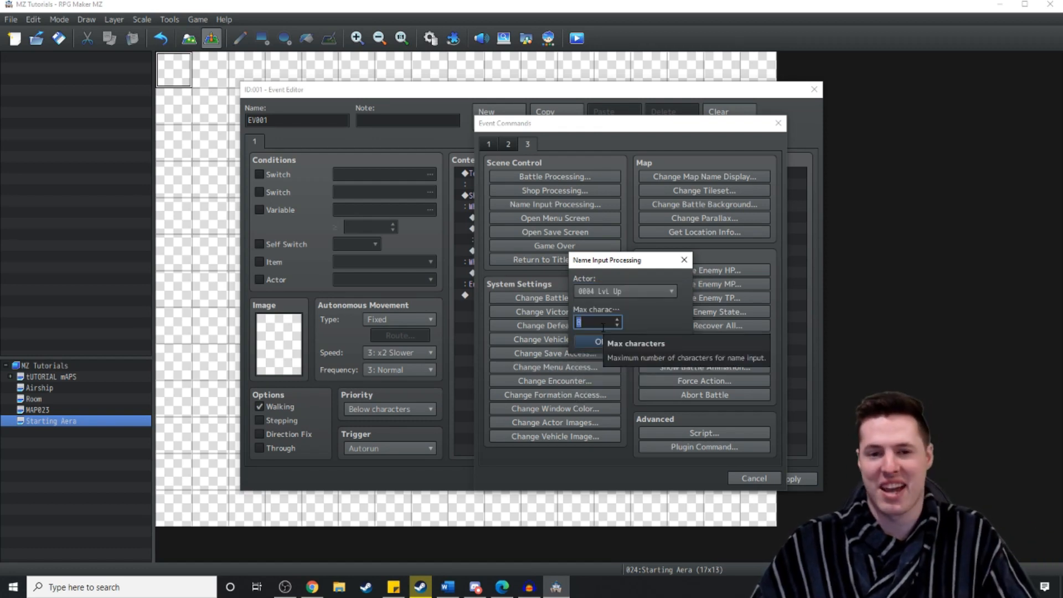
click(597, 341)
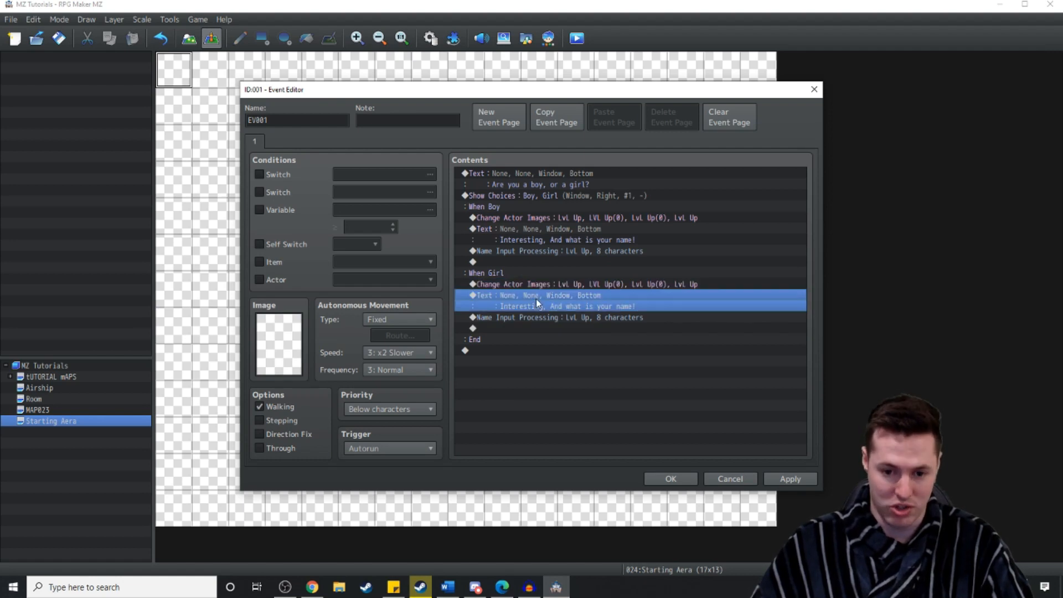
Edit the Girl branch's Change Actor Images to use the Actor1 girl face and sprites.
click(558, 317)
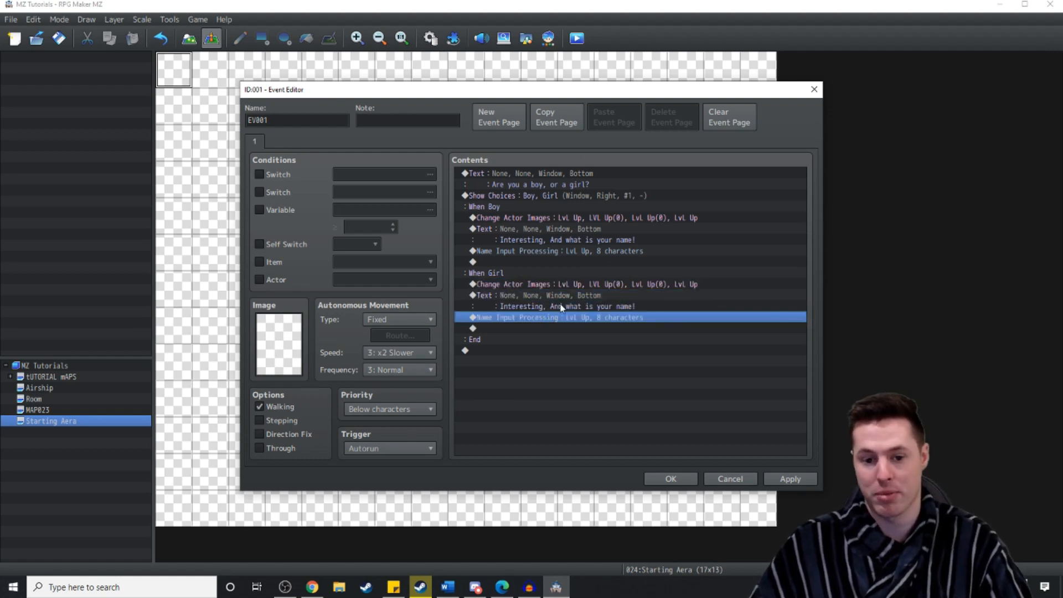
right_click(567, 285)
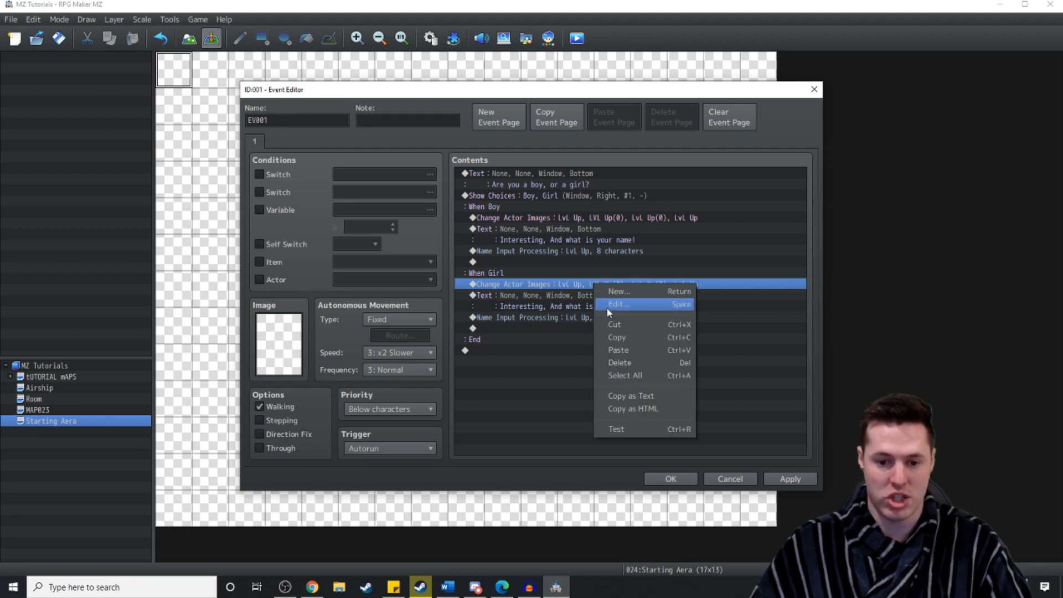
click(618, 303)
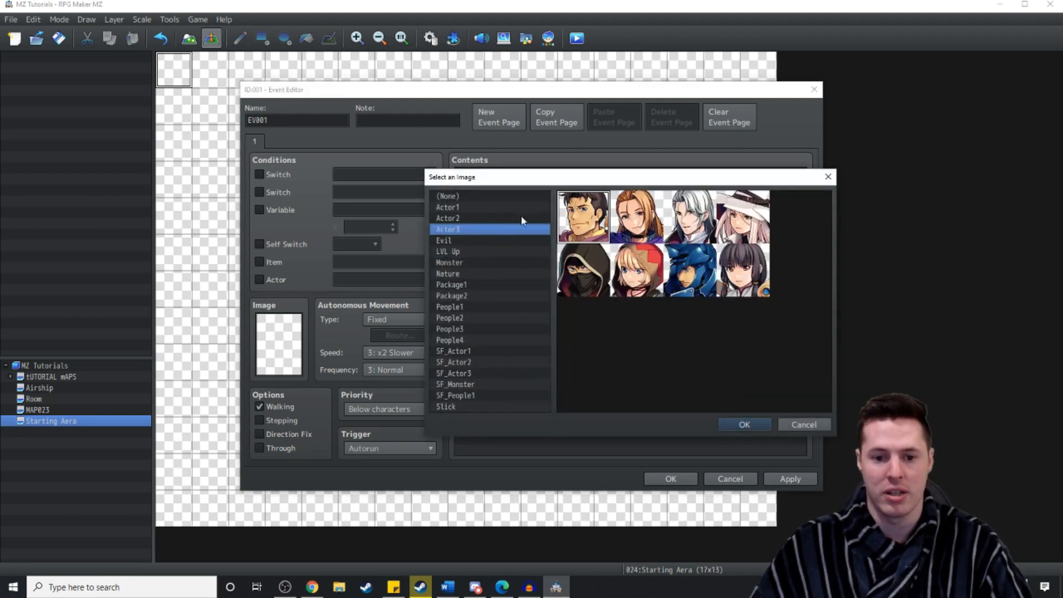
click(744, 424)
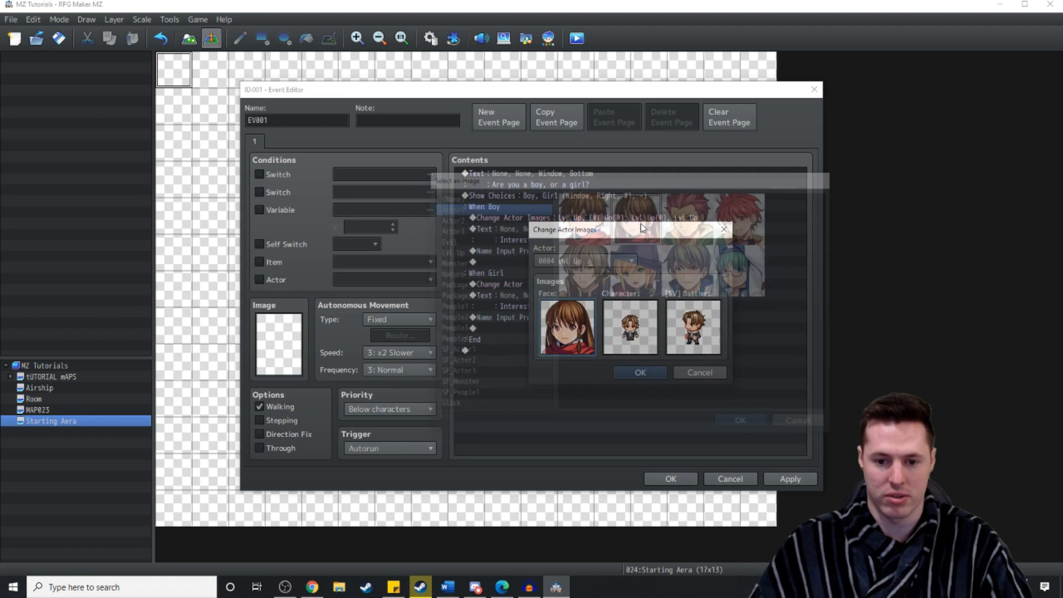
click(638, 372)
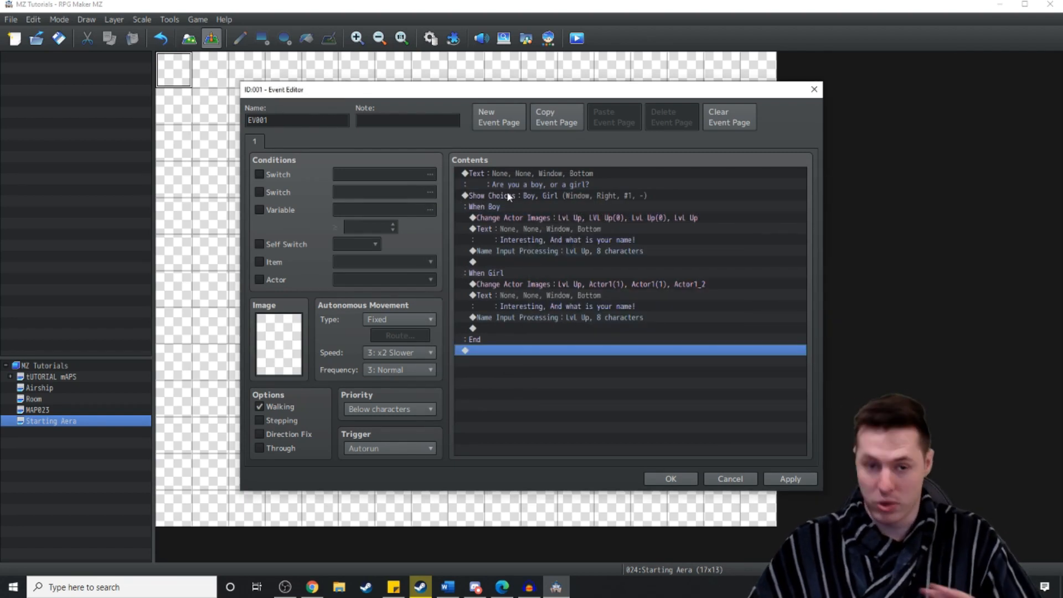
mouse_move(503, 367)
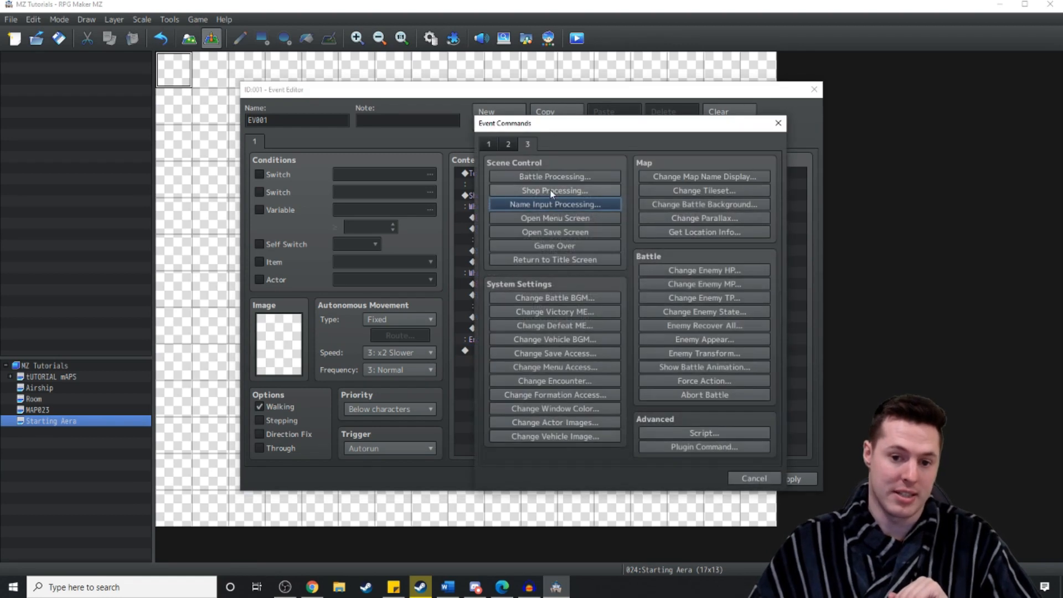
Draft a Show Text message using the \n[4] actor-name code and preview it.
click(488, 144)
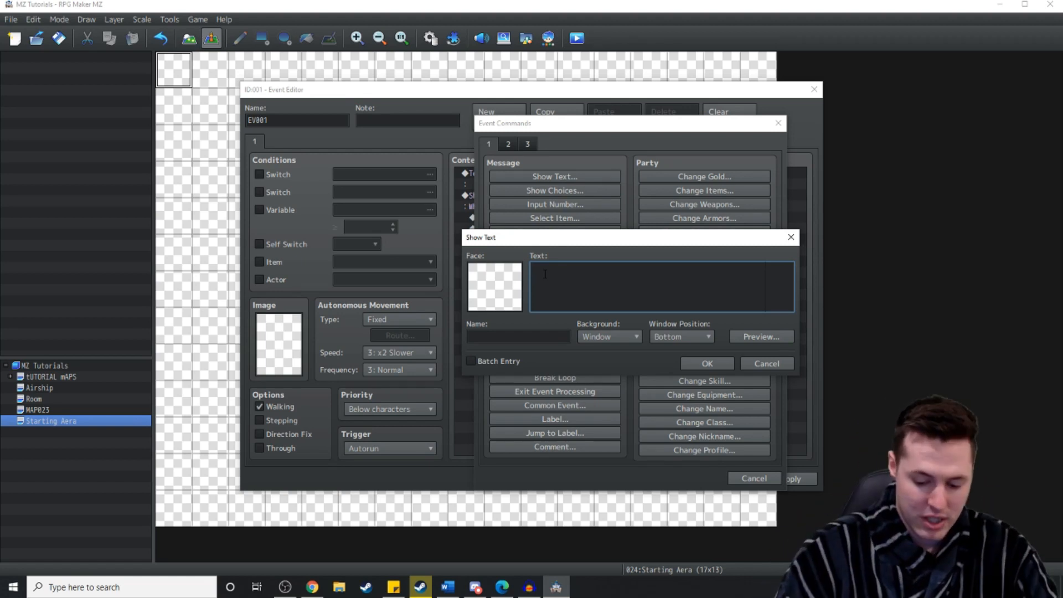
text(\)
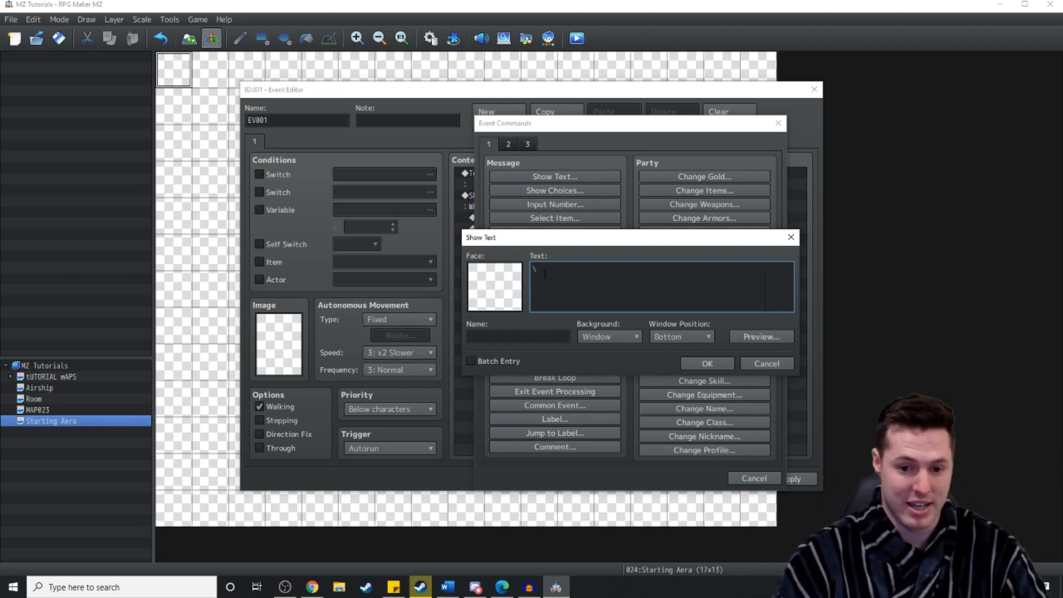
text(n[4)
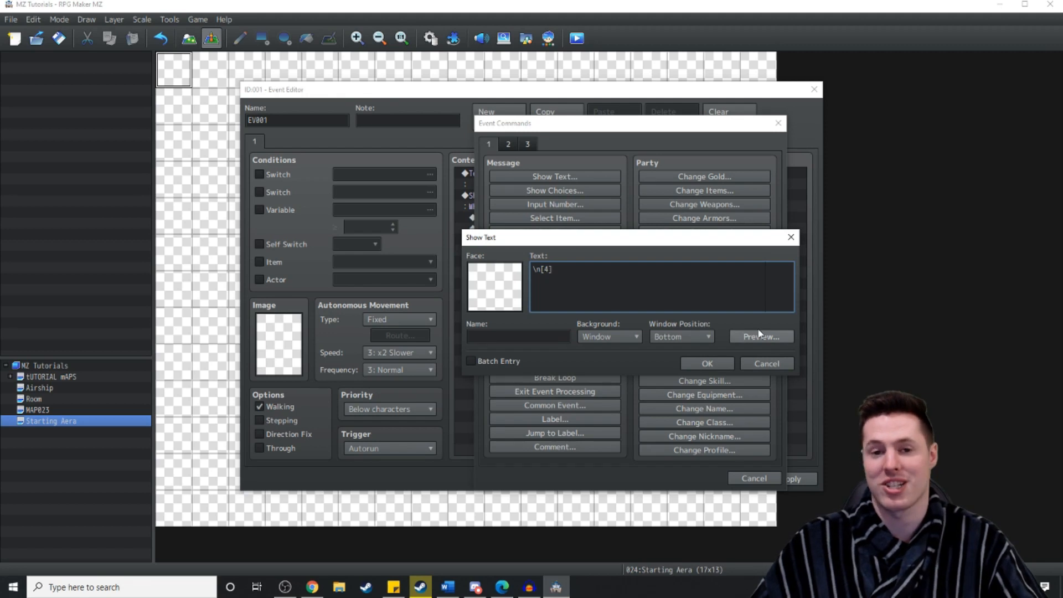
click(761, 336)
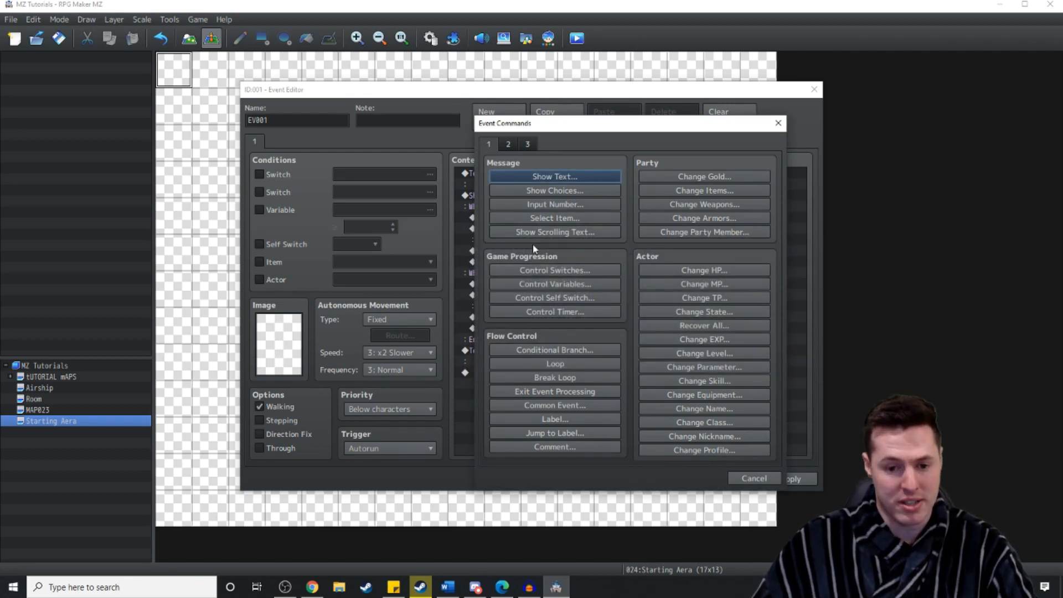
Add a second event page requiring Self Switch A, save the event, and launch a playtest.
click(554, 176)
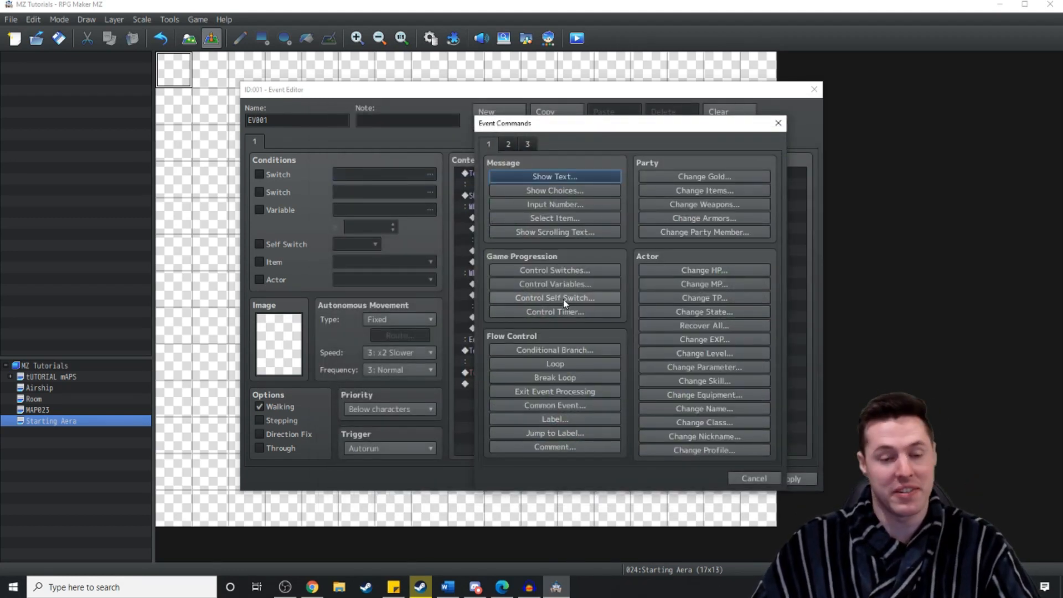
click(553, 298)
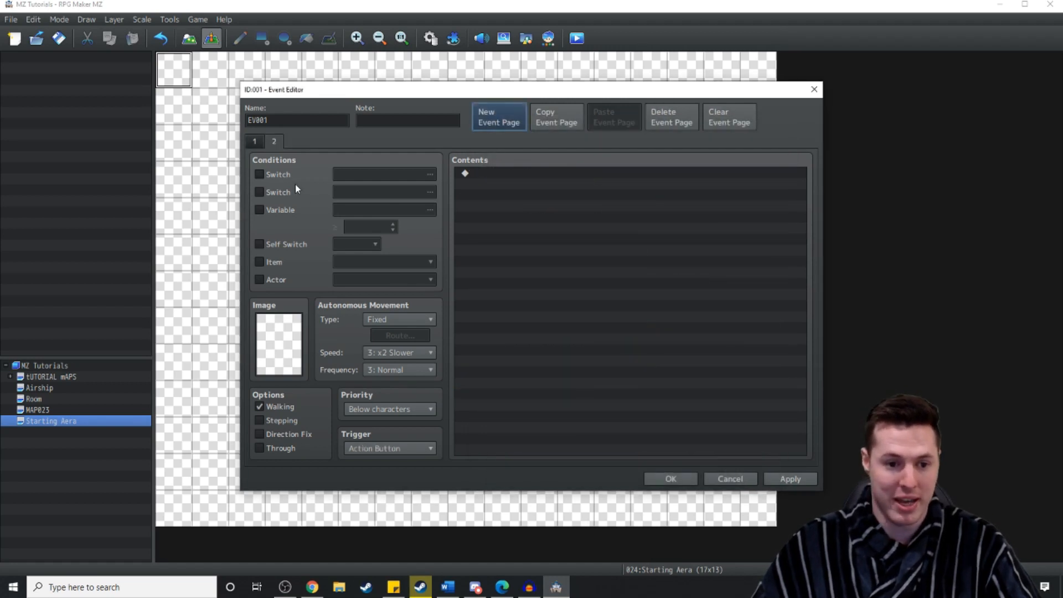
click(259, 243)
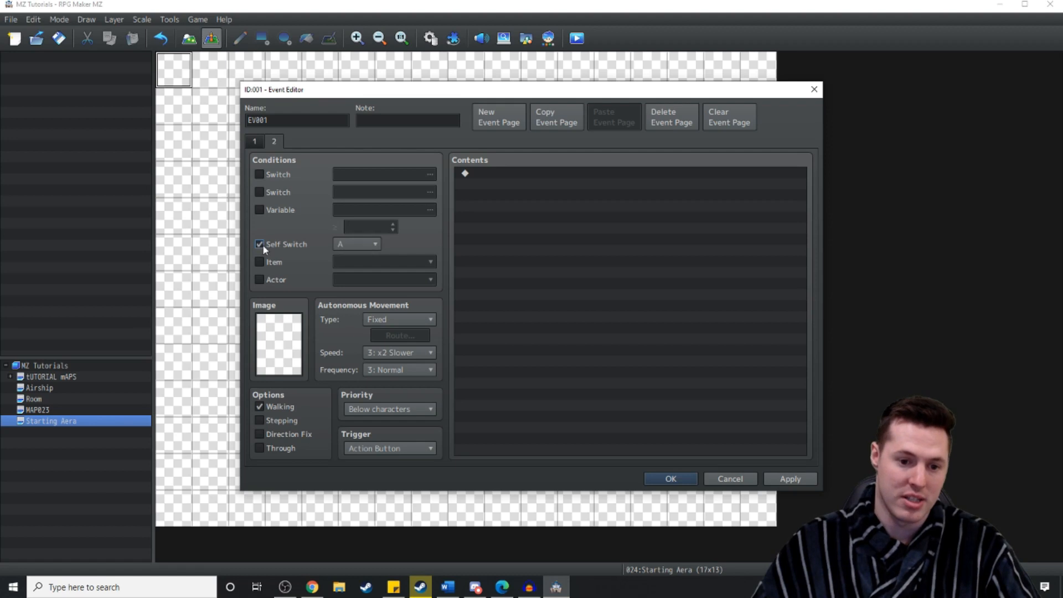
click(670, 478)
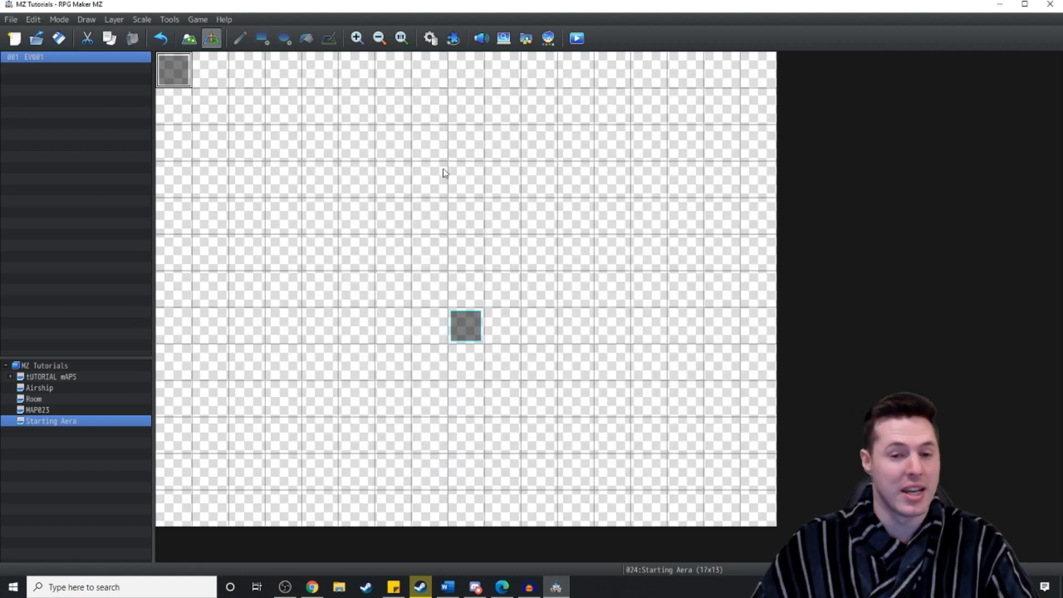
mouse_move(635, 206)
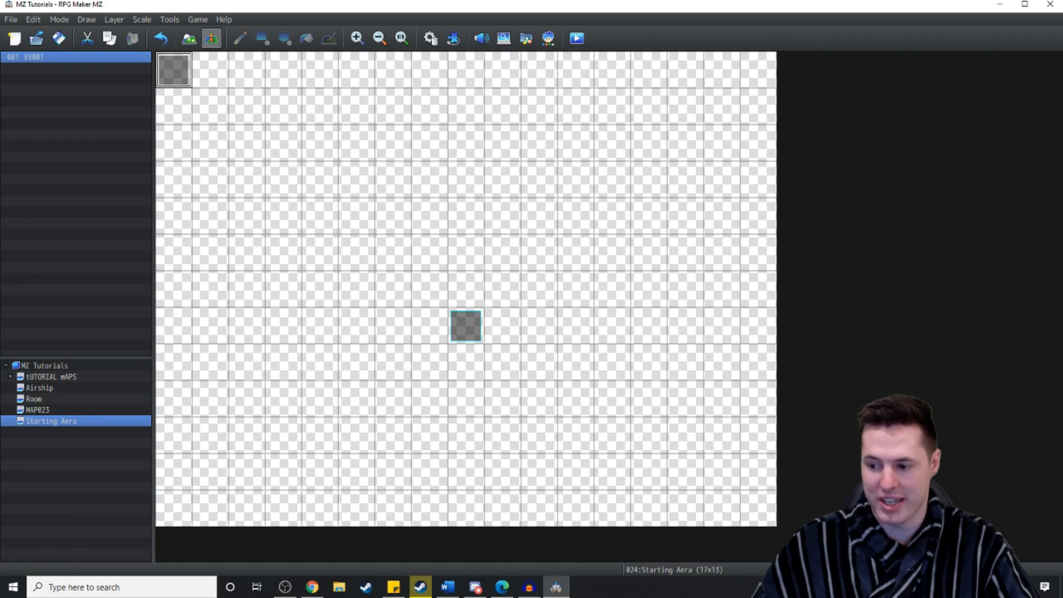
click(576, 38)
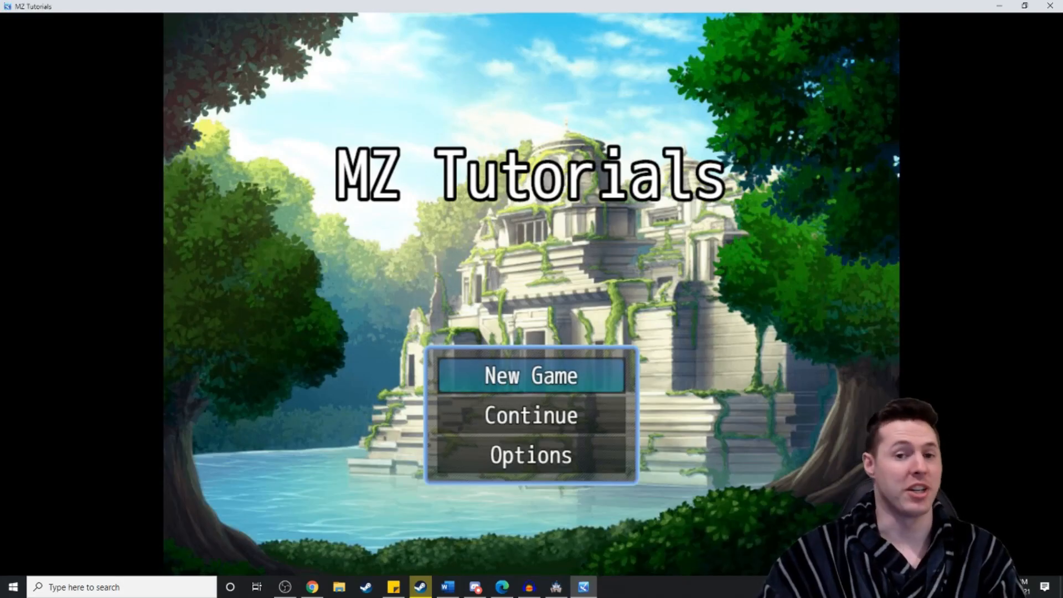
Start a New Game from the title screen and answer Girl to the choice.
click(530, 375)
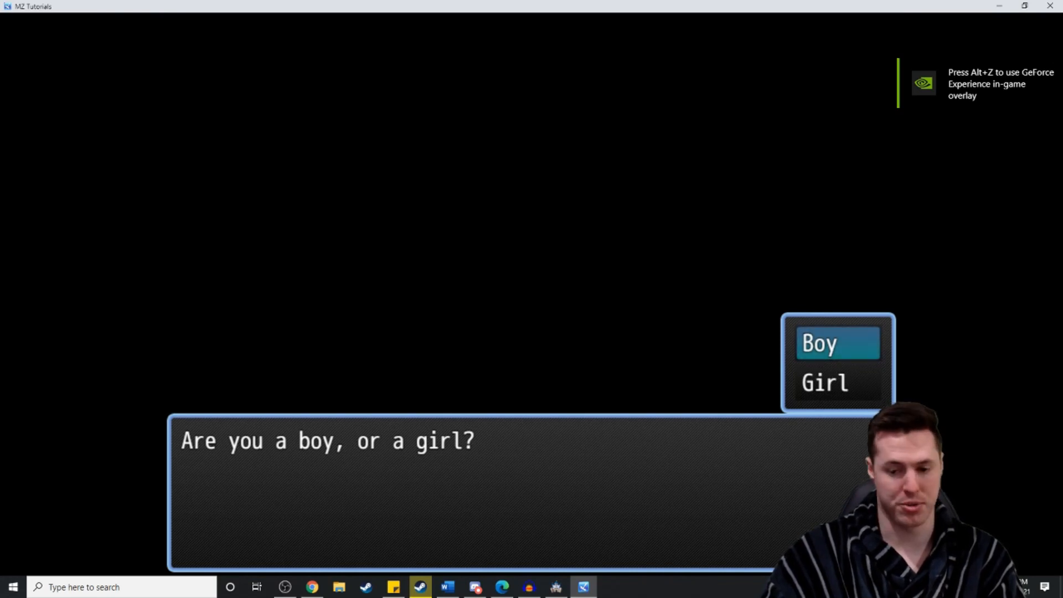
click(824, 381)
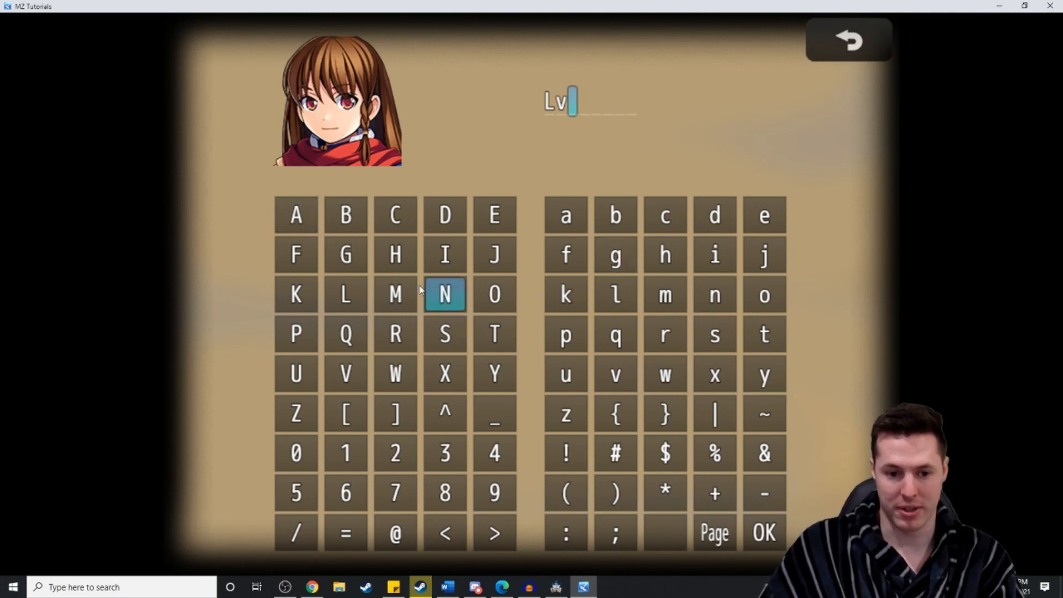
Spell the name LvLette on the name input screen and confirm it.
click(763, 215)
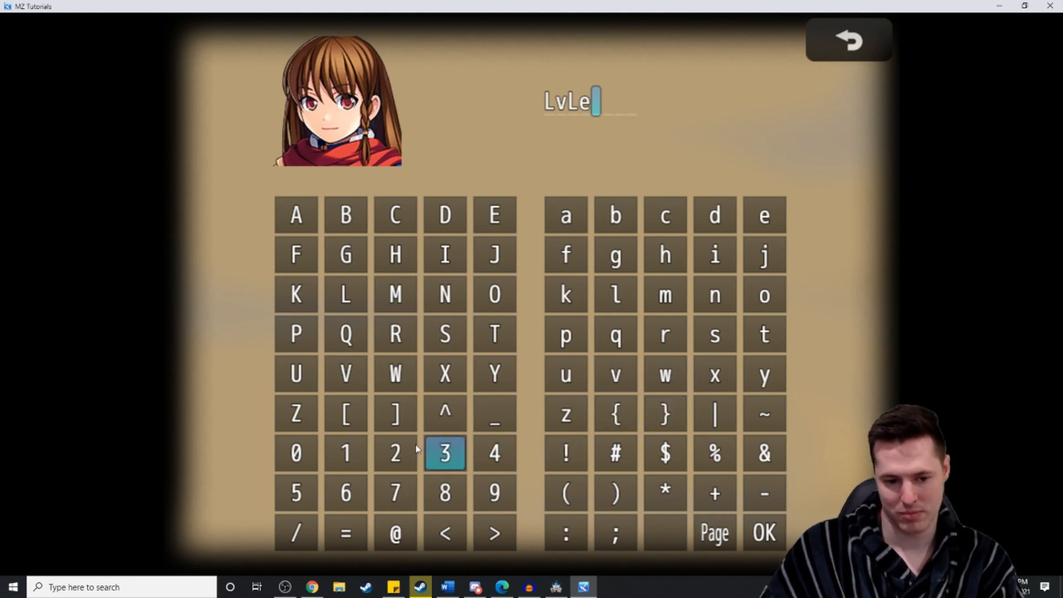
click(763, 215)
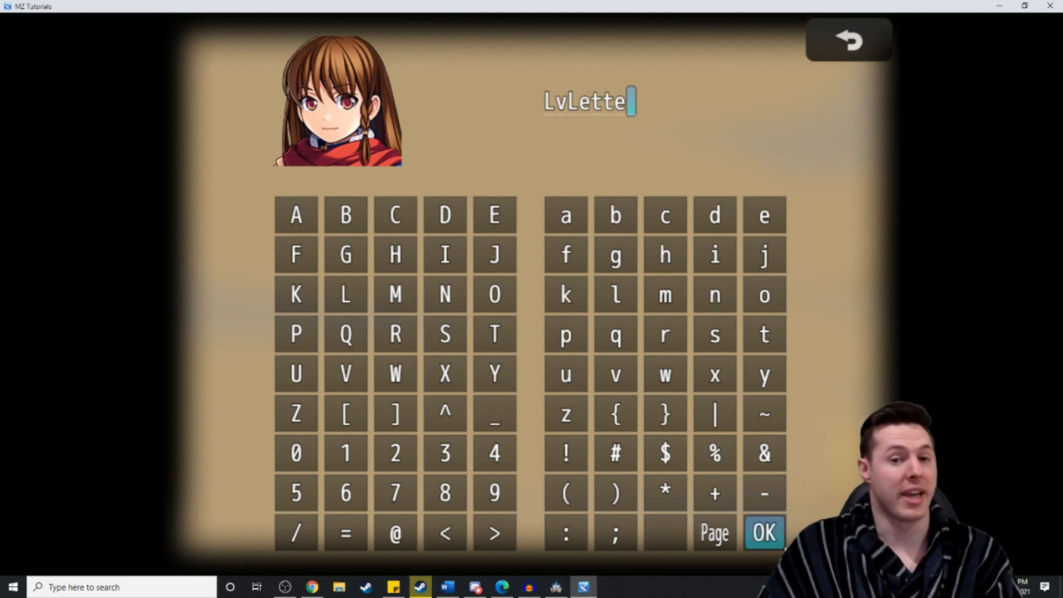
click(762, 533)
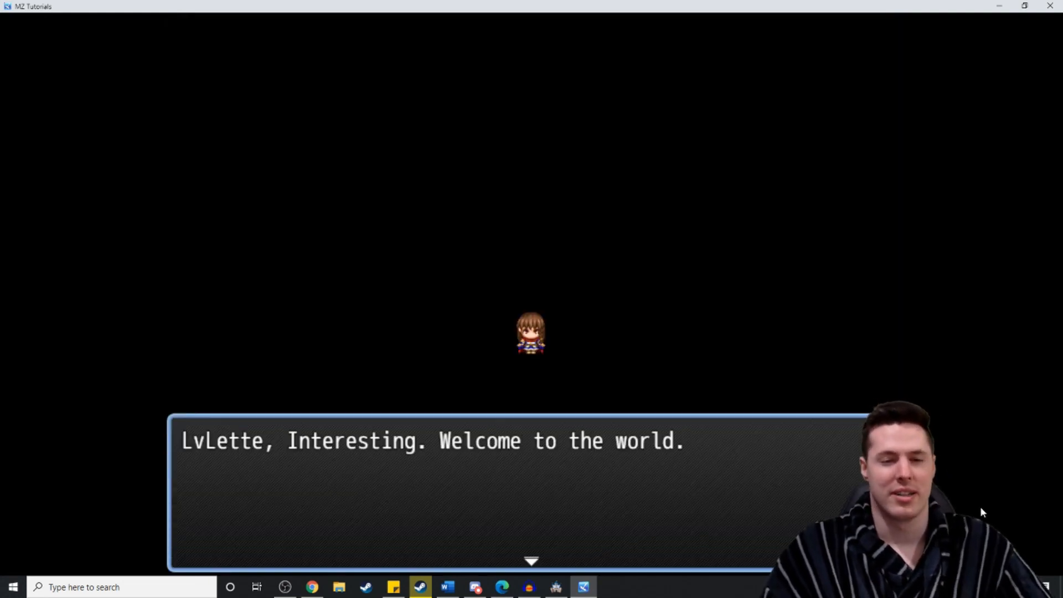